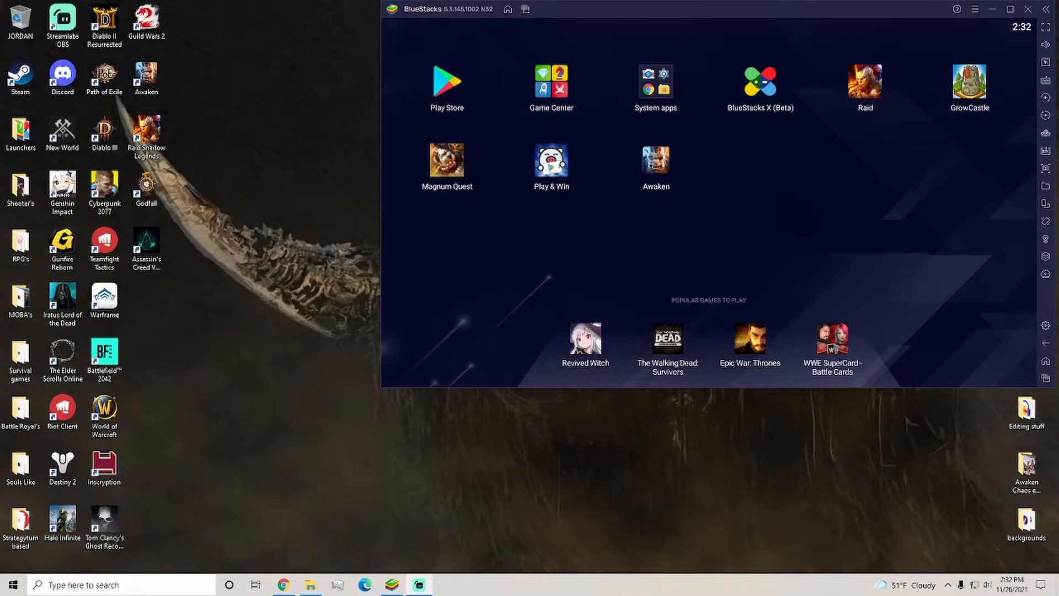
mouse_move(898, 140)
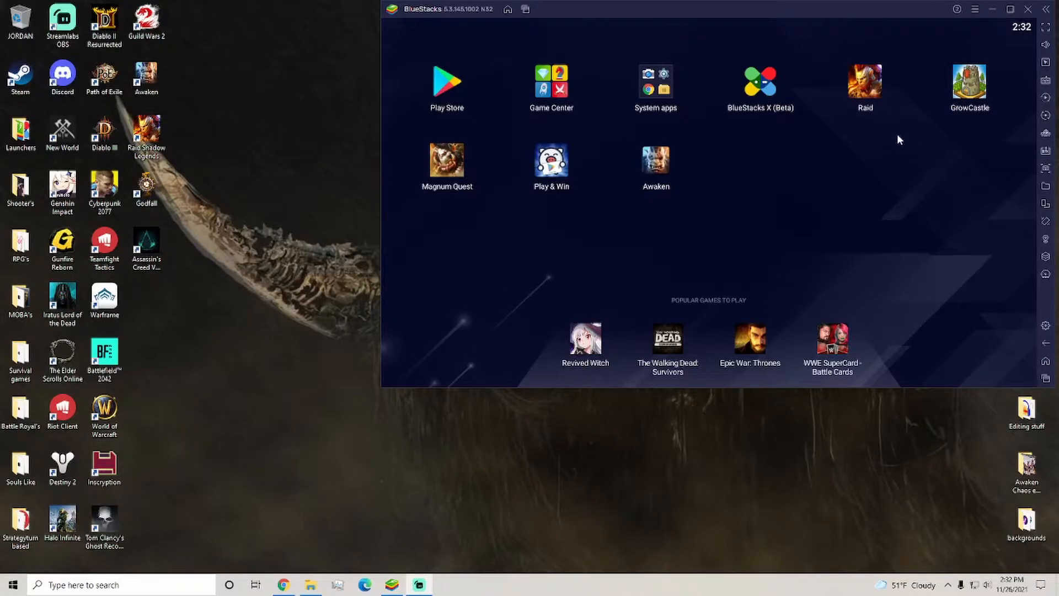
mouse_move(692, 19)
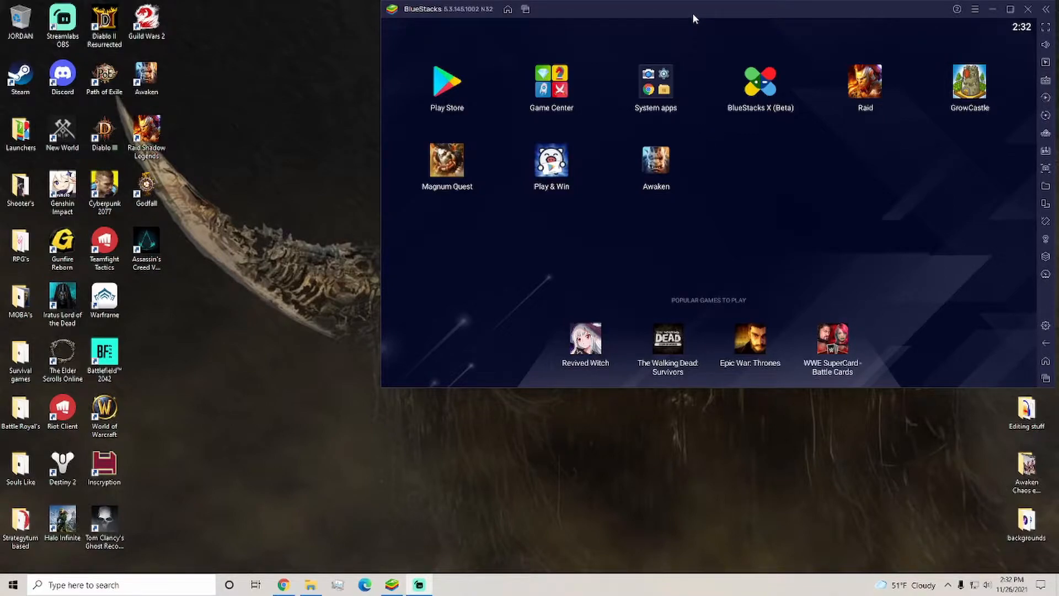
mouse_move(681, 170)
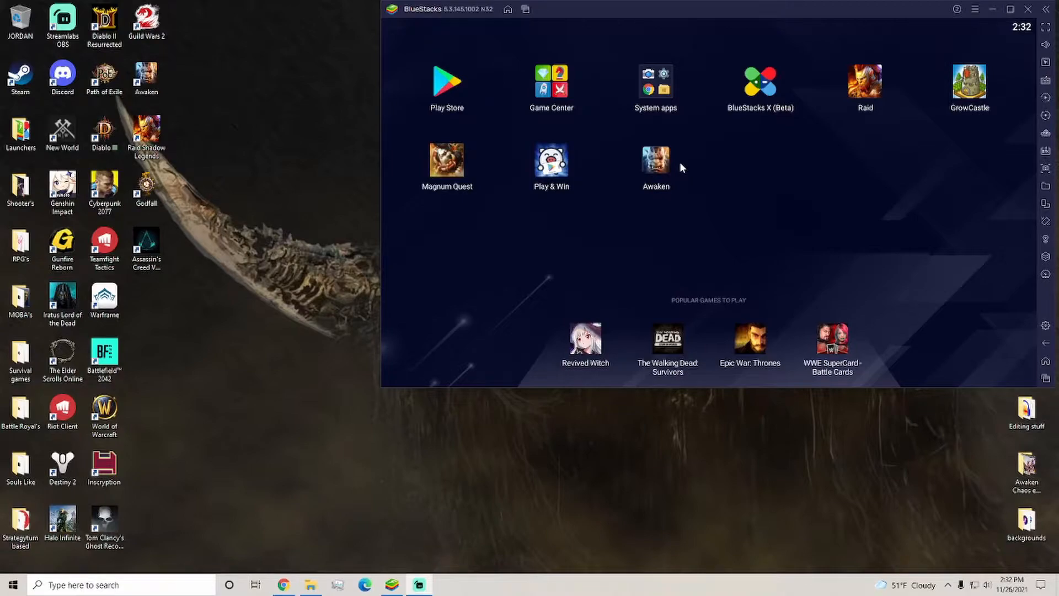
mouse_move(680, 162)
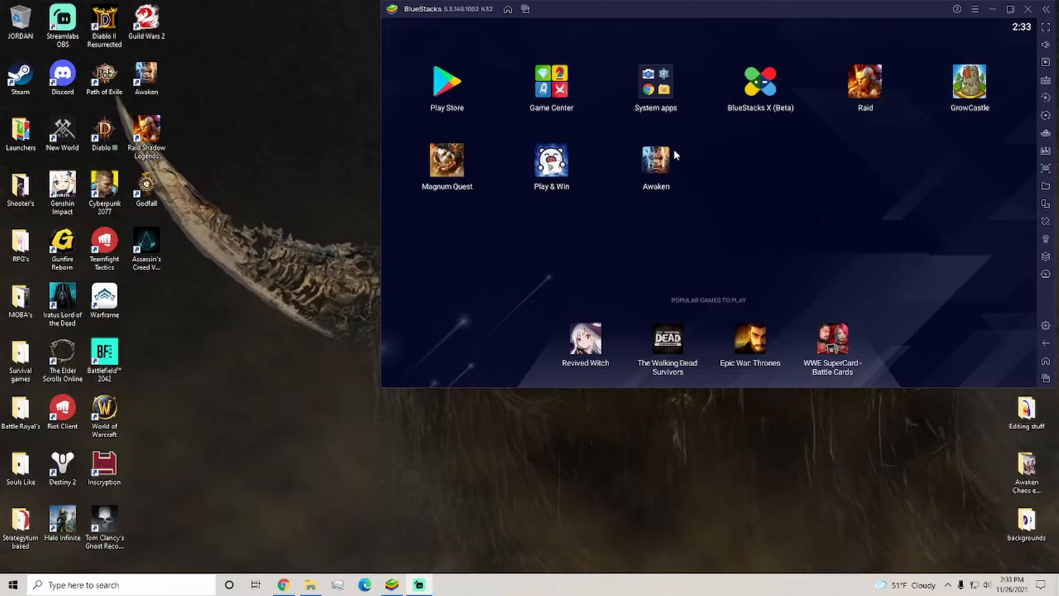
mouse_move(469, 282)
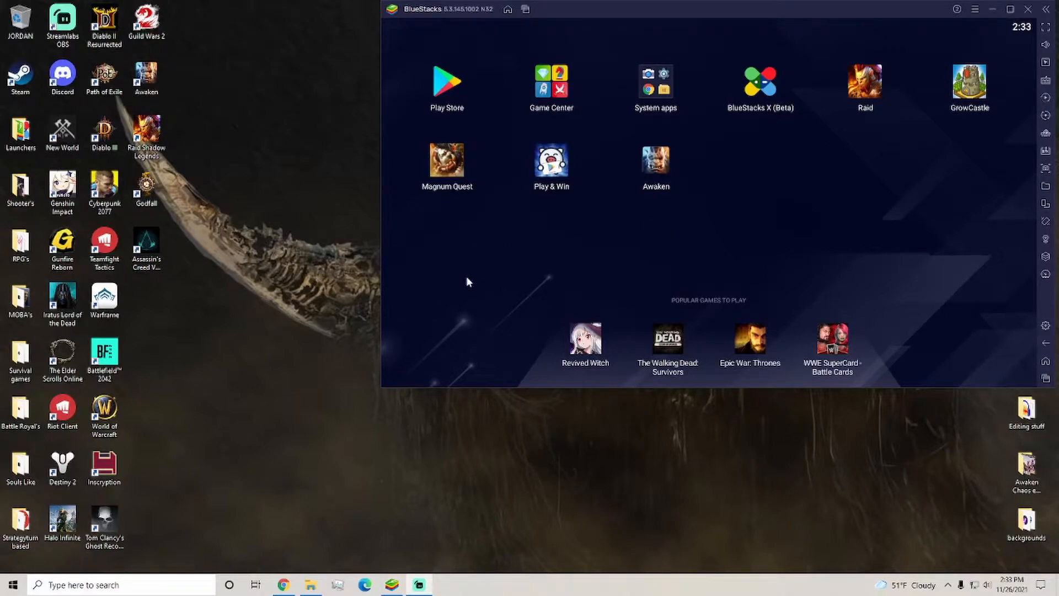
mouse_move(456, 271)
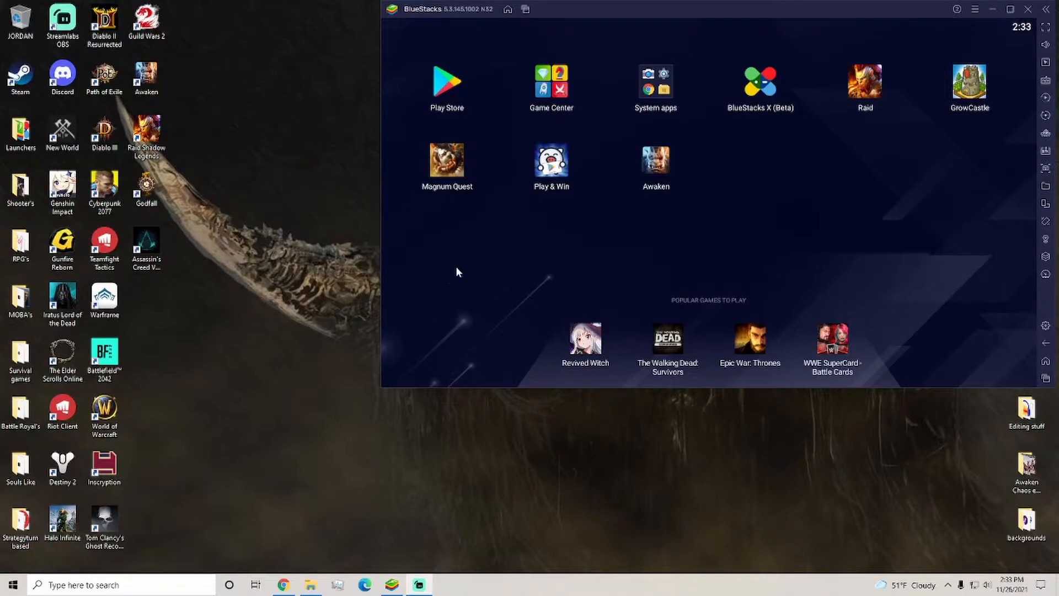
mouse_move(664, 182)
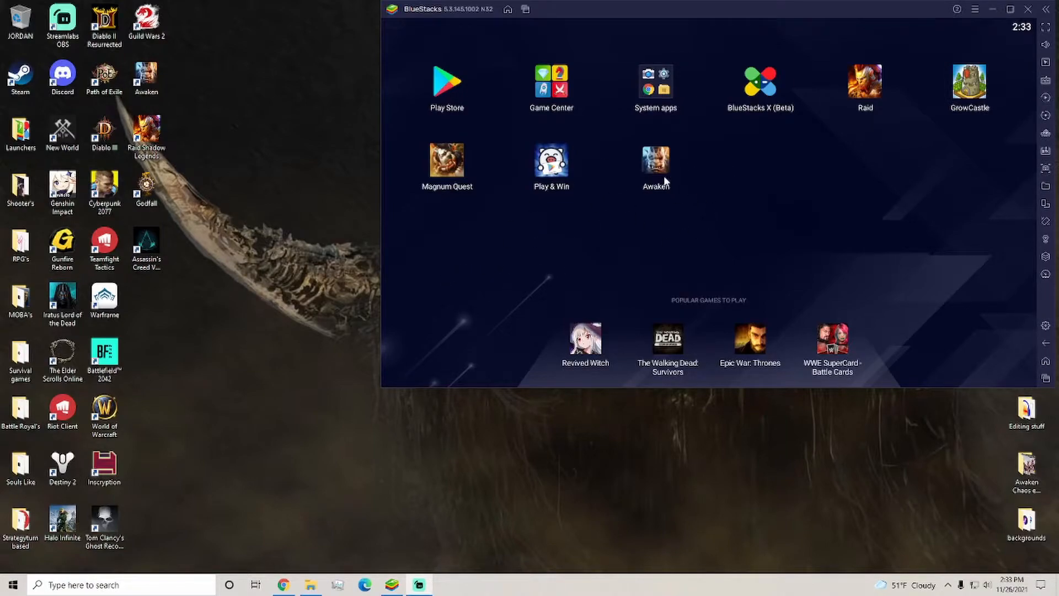
mouse_move(652, 176)
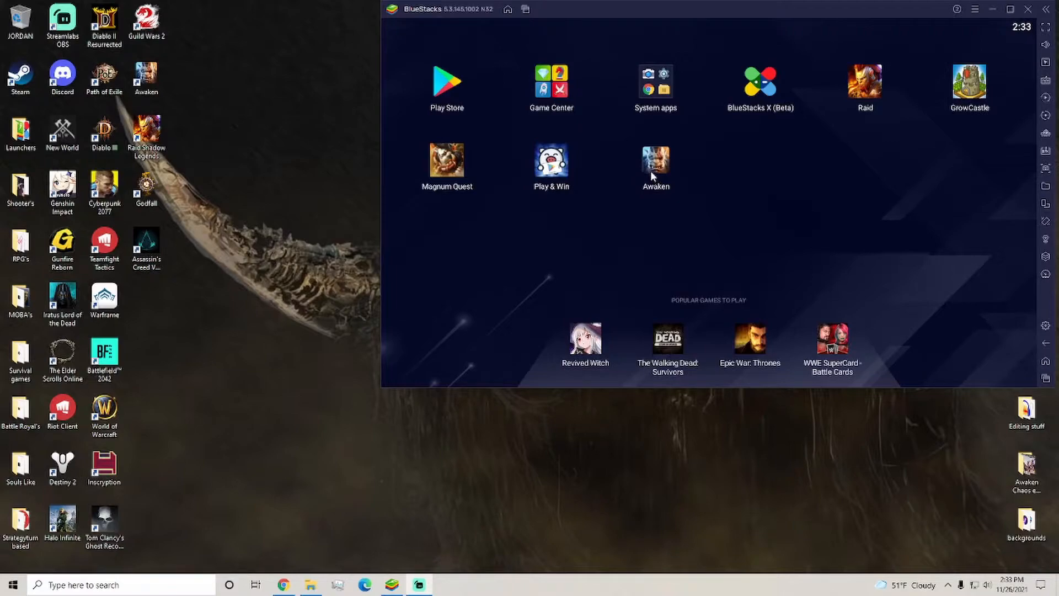
mouse_move(540, 255)
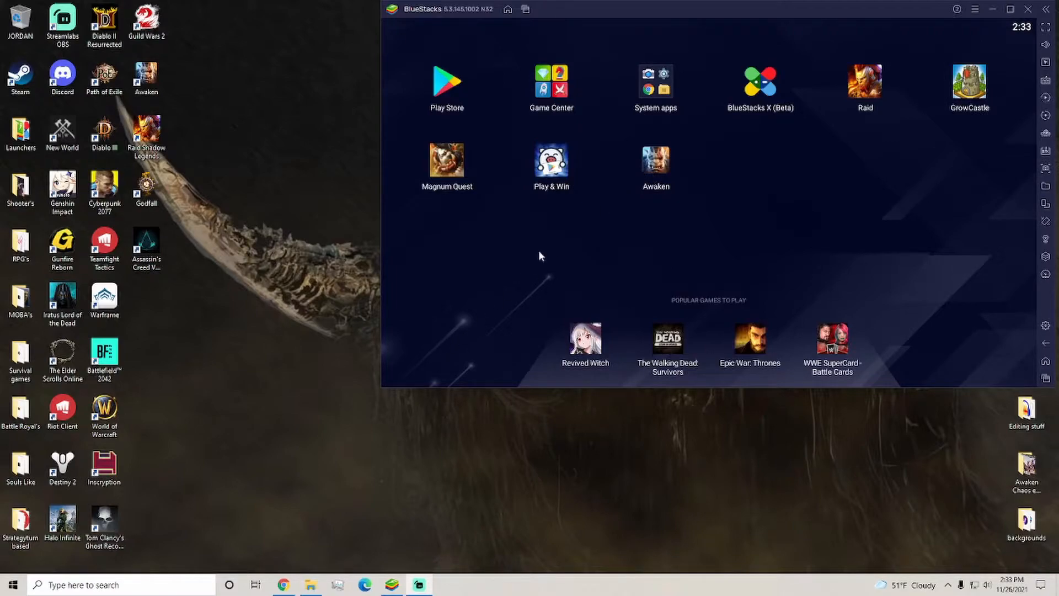
mouse_move(807, 302)
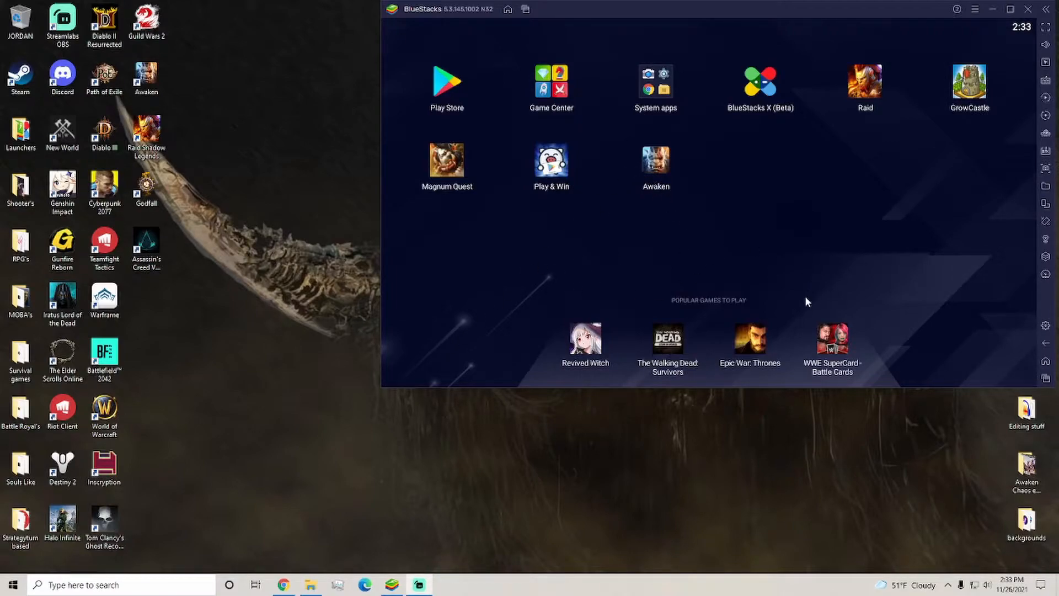
mouse_move(616, 263)
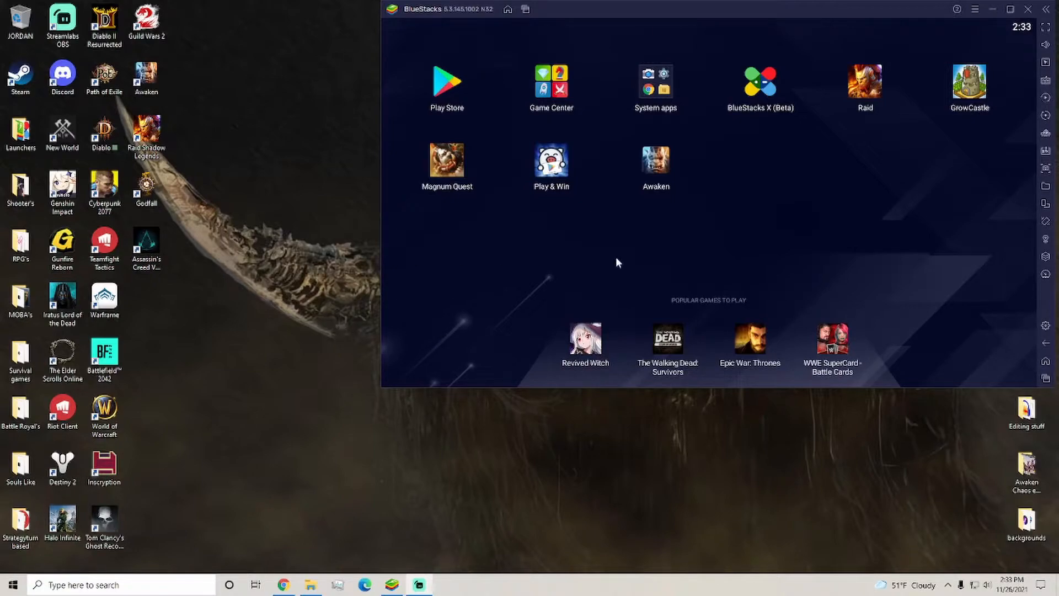
mouse_move(501, 233)
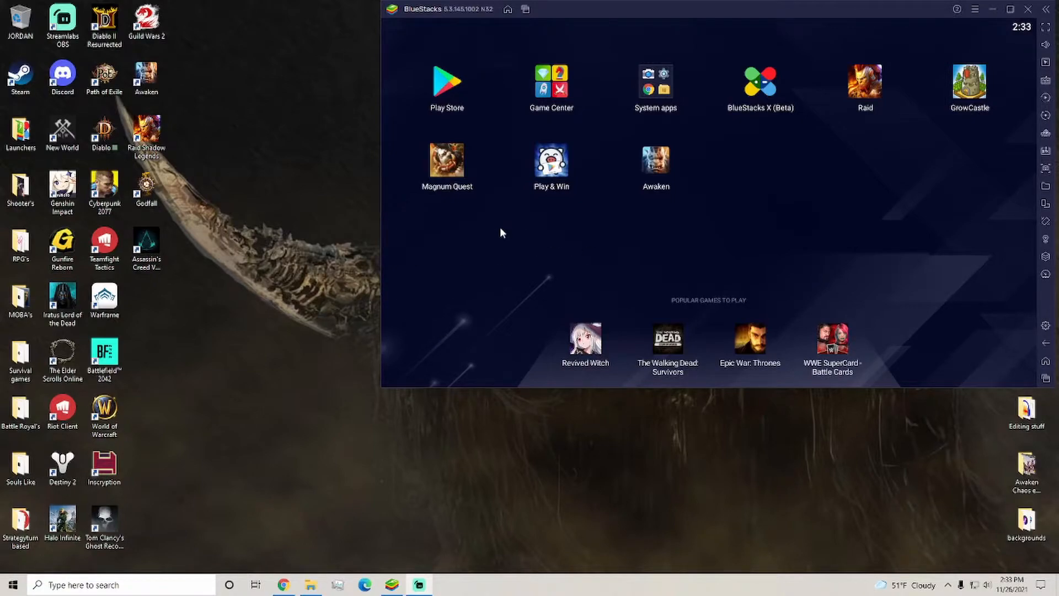
mouse_move(498, 241)
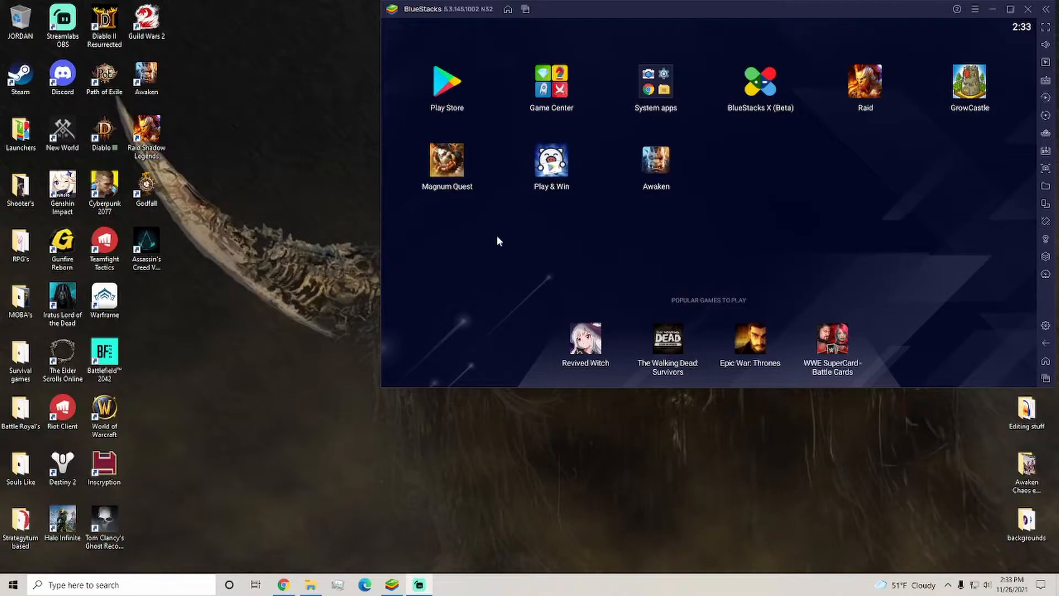
mouse_move(351, 304)
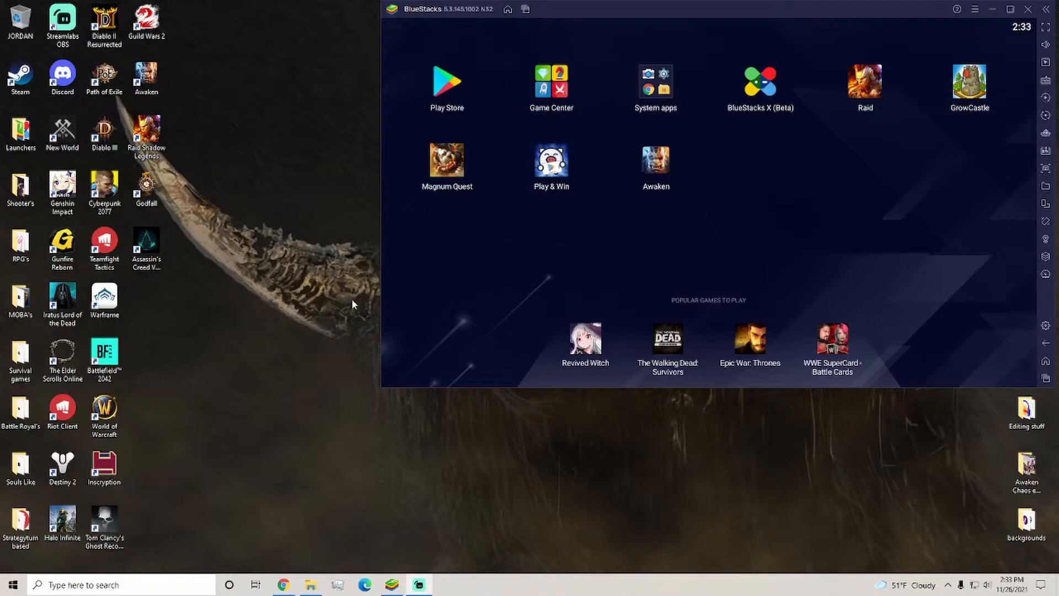
mouse_move(439, 414)
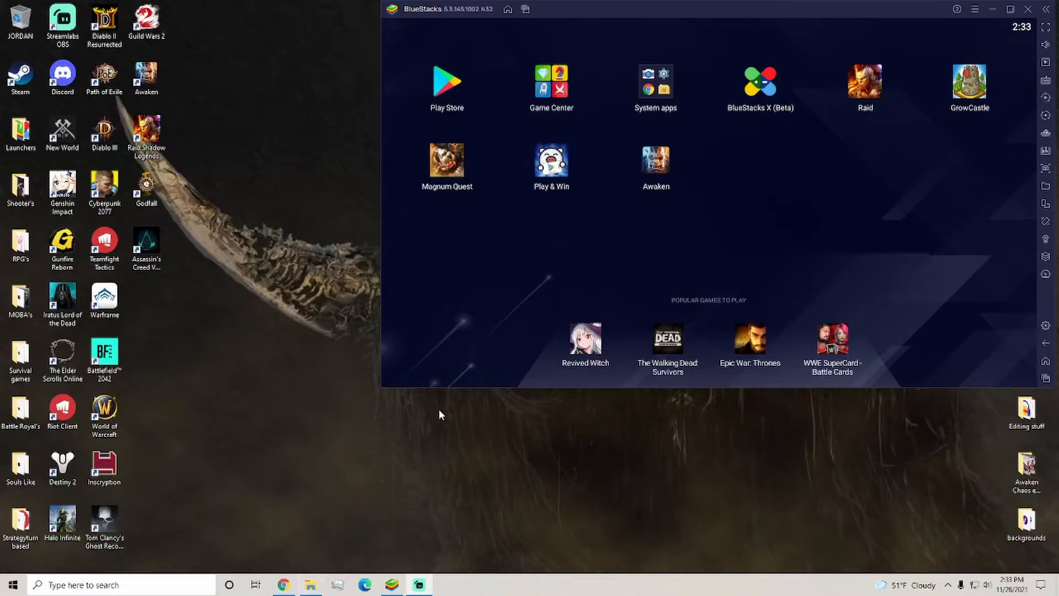
Select the 1.13 GB Awaken_Global APK package in the Downloads folder
left_click(310, 584)
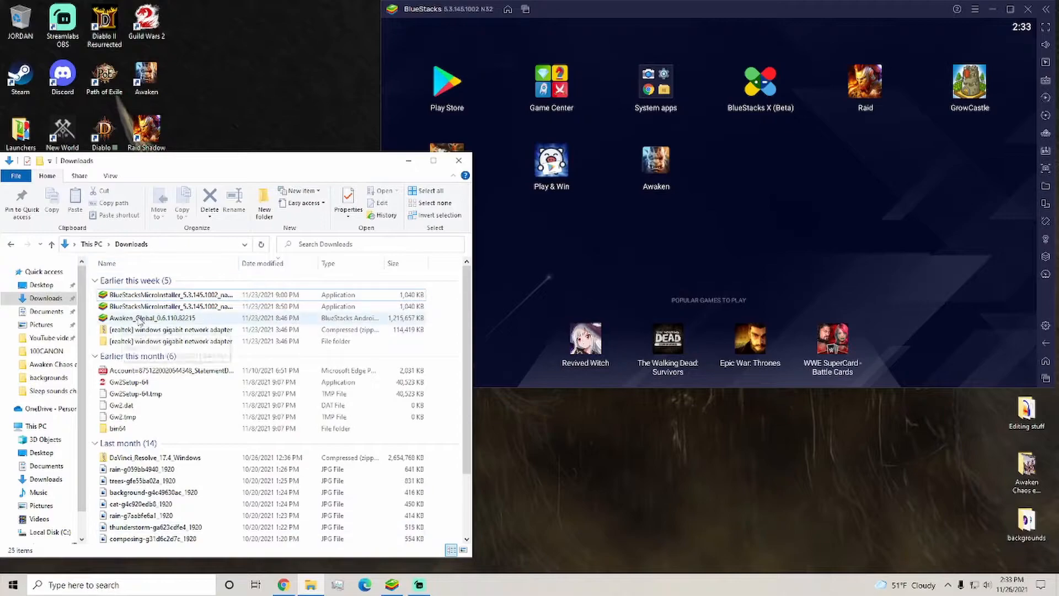
left_click(156, 318)
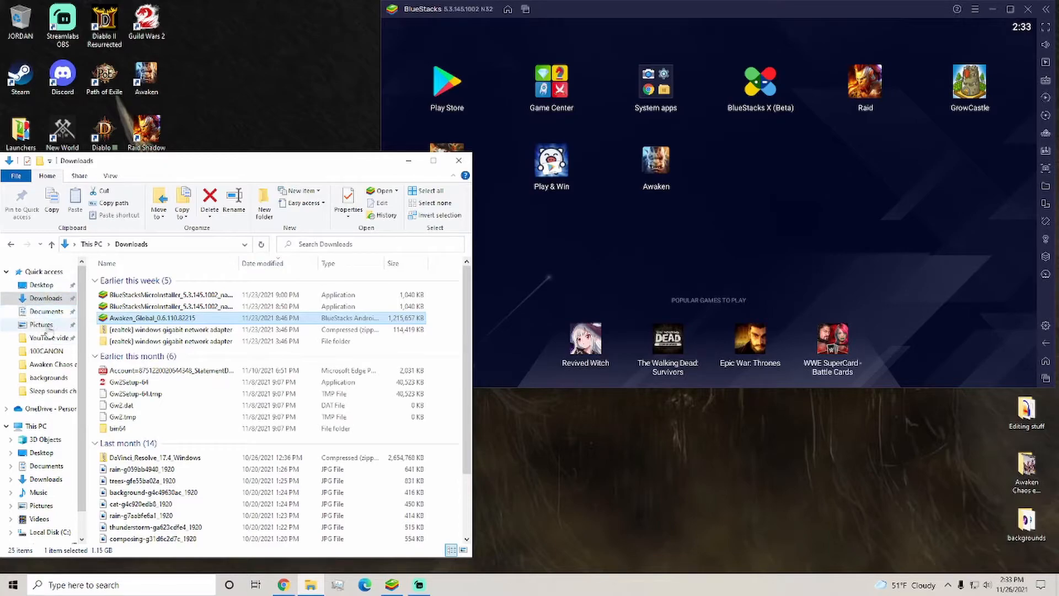
mouse_move(155, 318)
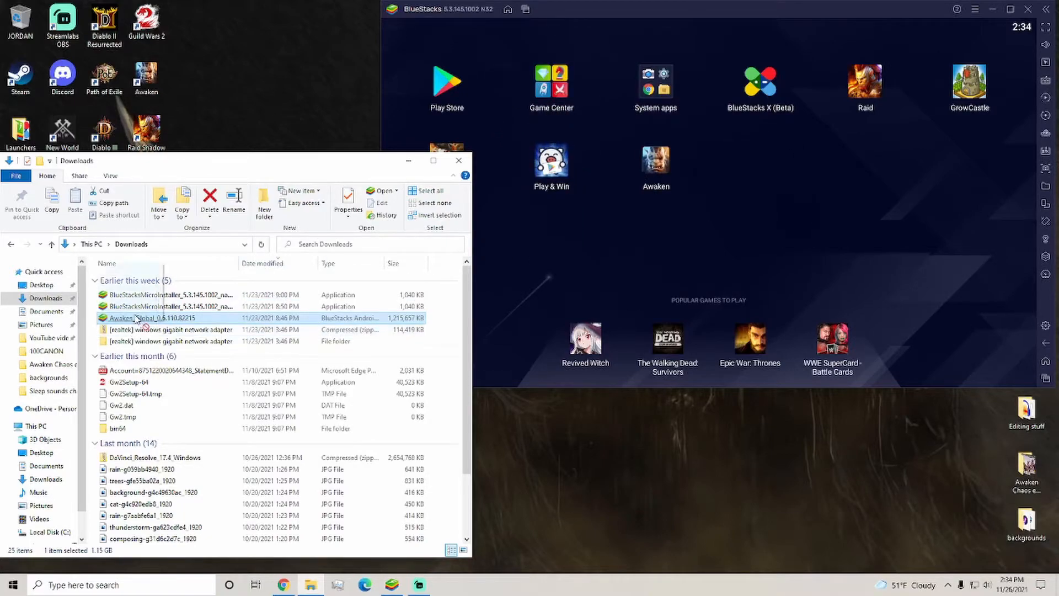
mouse_move(156, 318)
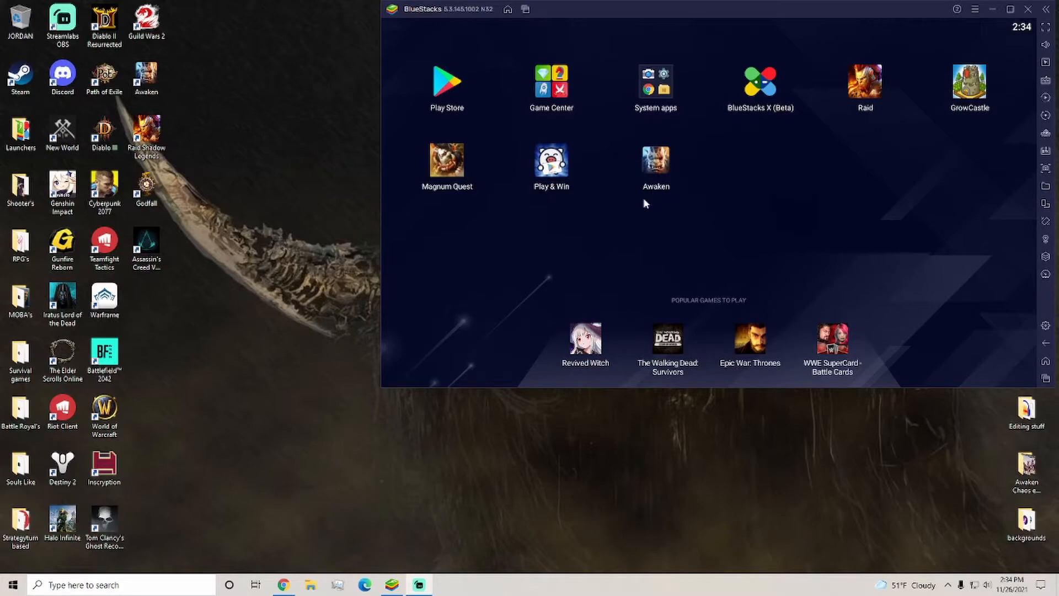
mouse_move(646, 196)
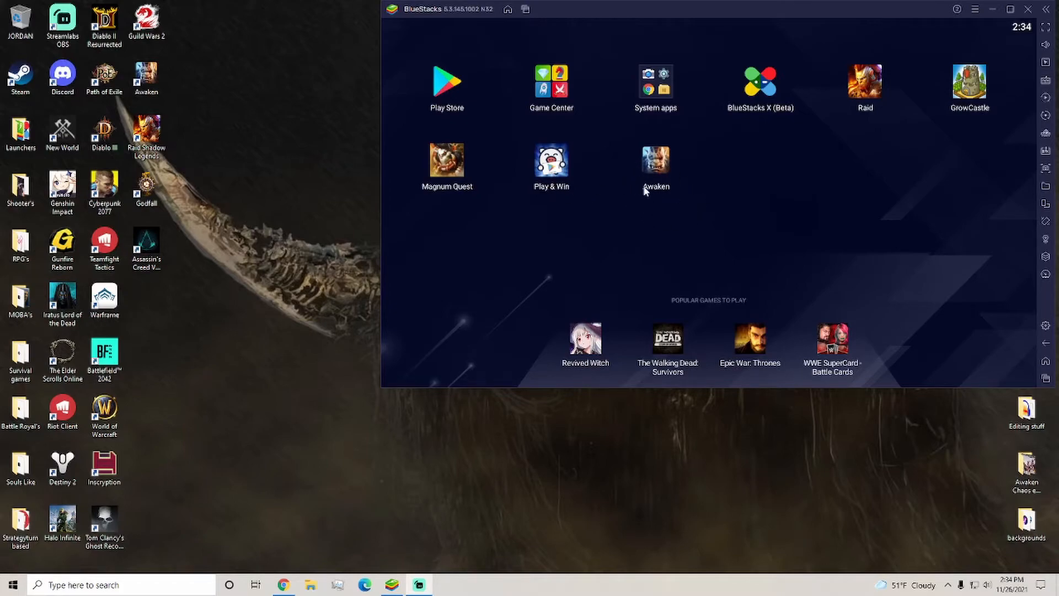
mouse_move(691, 172)
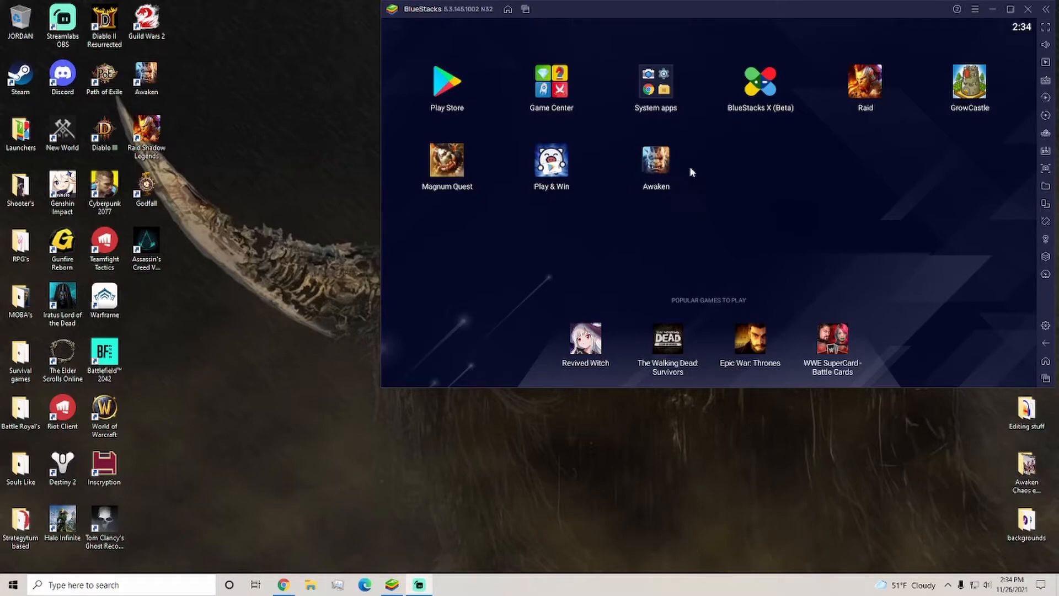
mouse_move(175, 489)
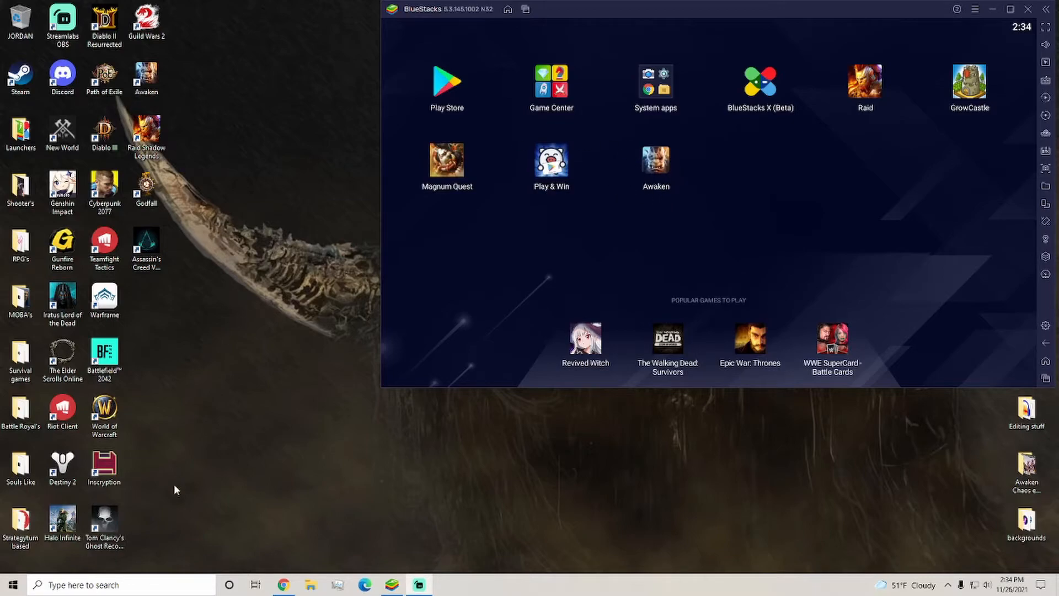
mouse_move(620, 257)
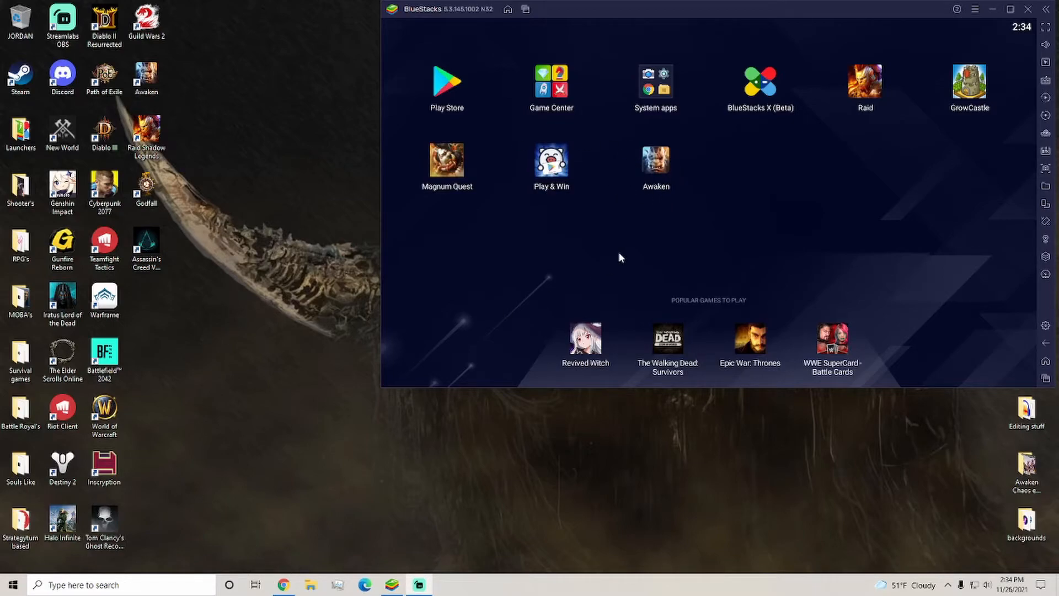
mouse_move(642, 174)
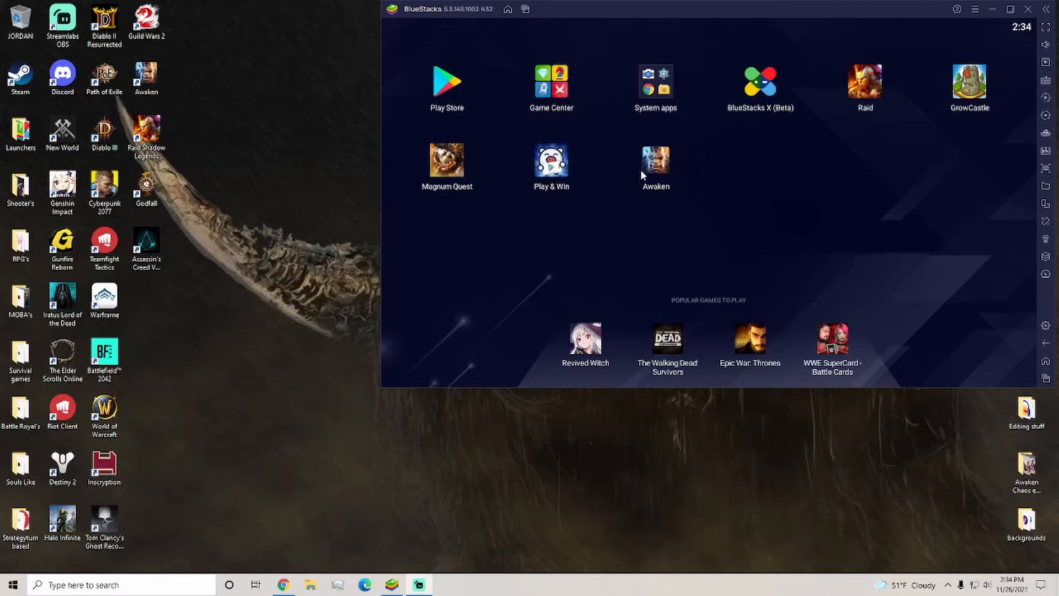
mouse_move(662, 175)
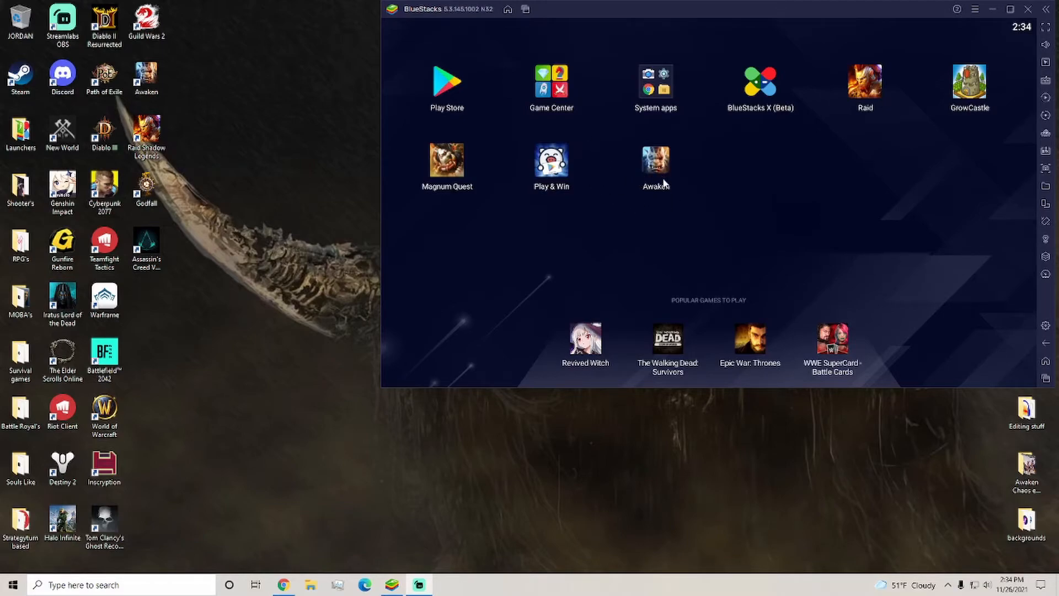
mouse_move(665, 182)
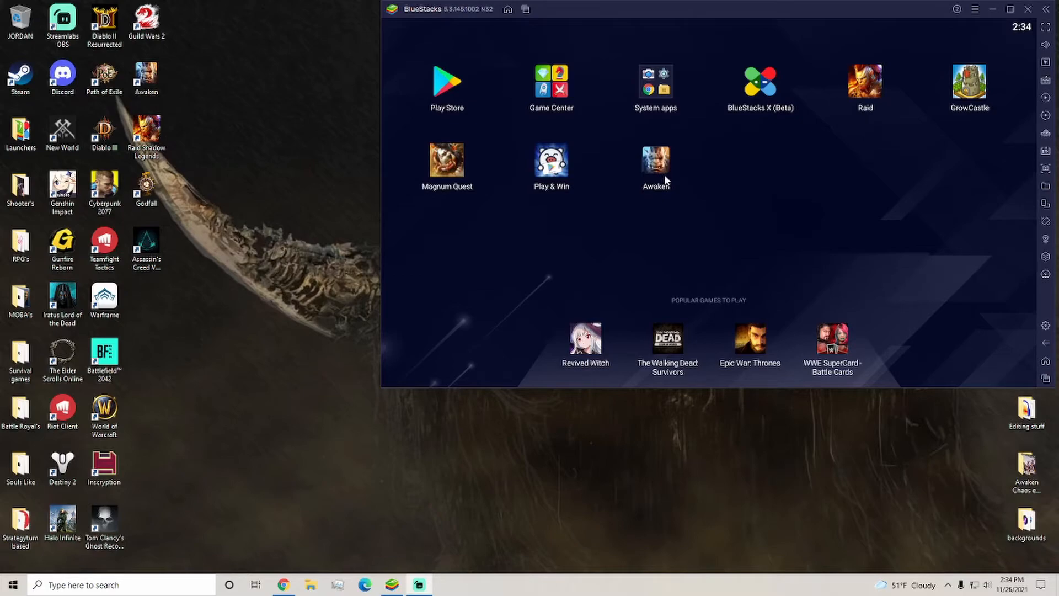
mouse_move(662, 164)
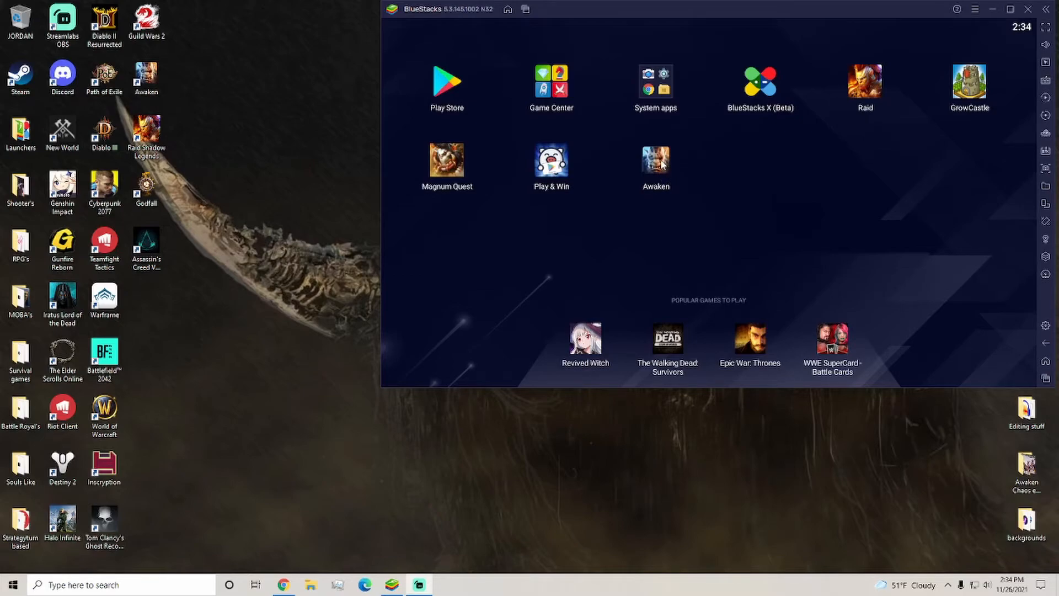
mouse_move(719, 165)
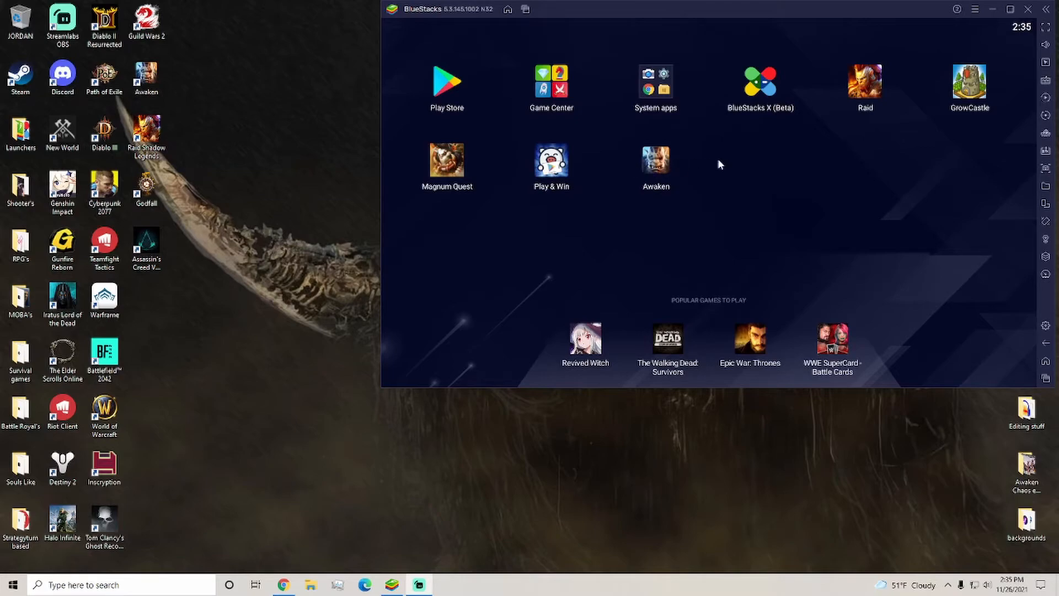
mouse_move(710, 209)
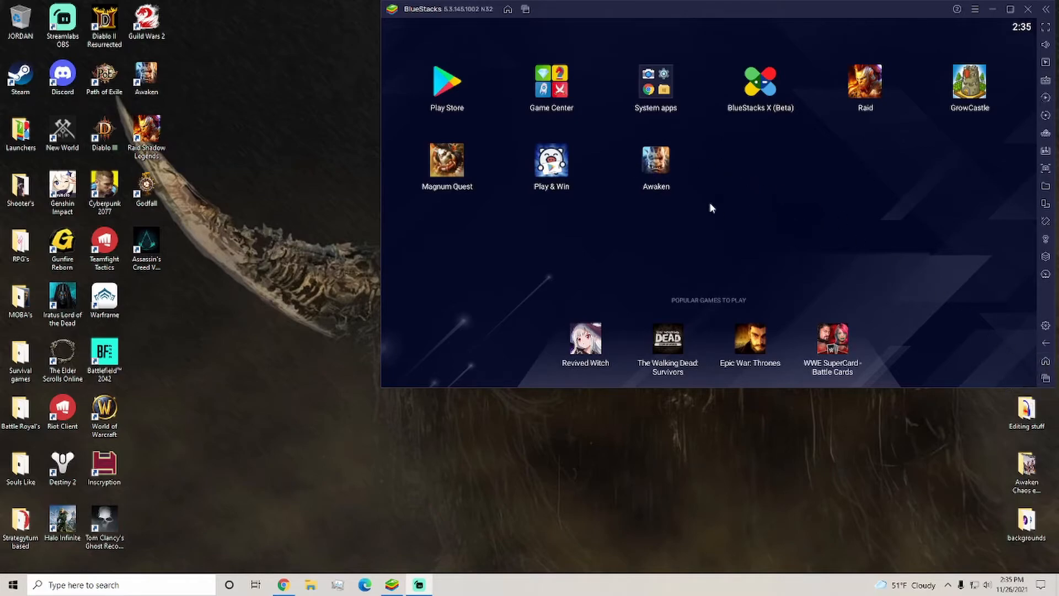
mouse_move(451, 19)
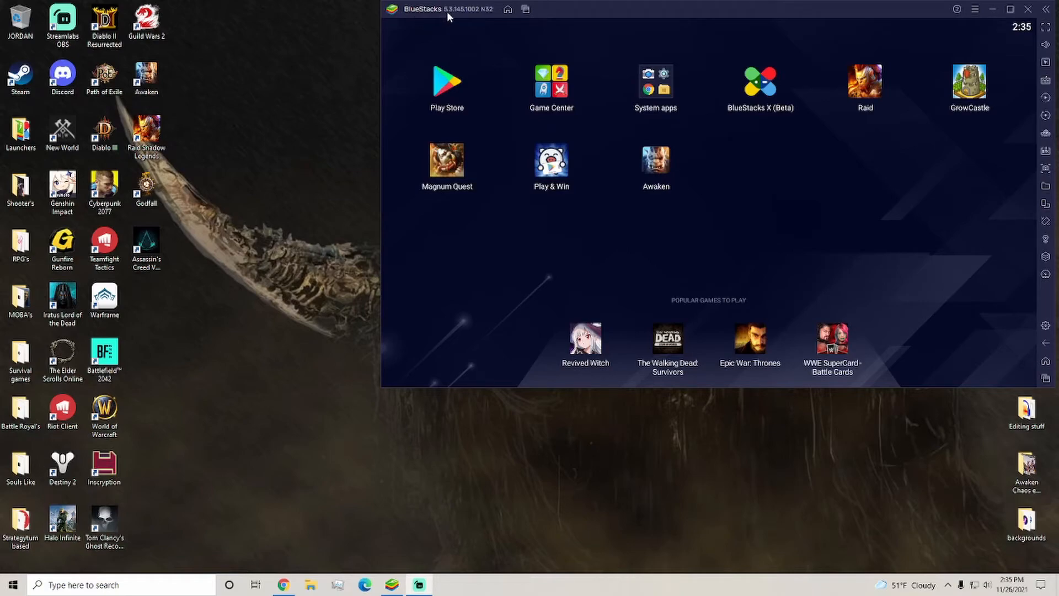
mouse_move(444, 32)
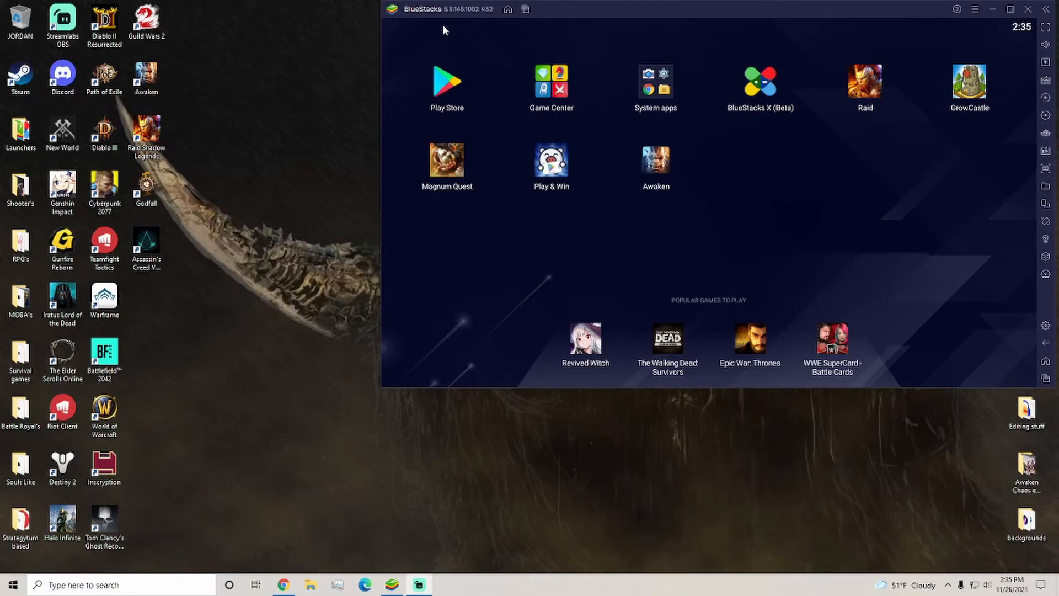
mouse_move(573, 271)
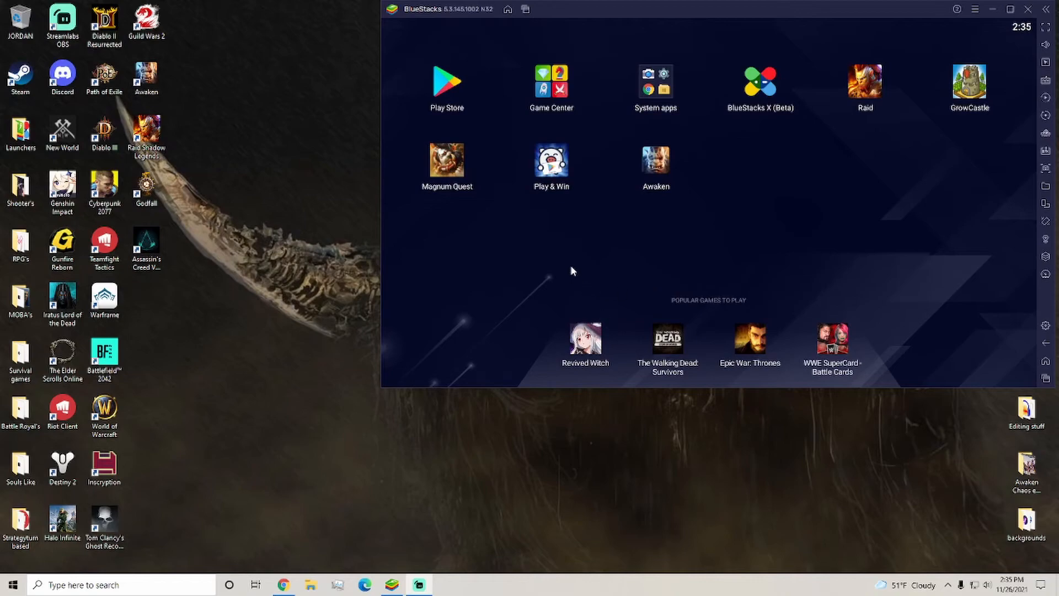
mouse_move(738, 227)
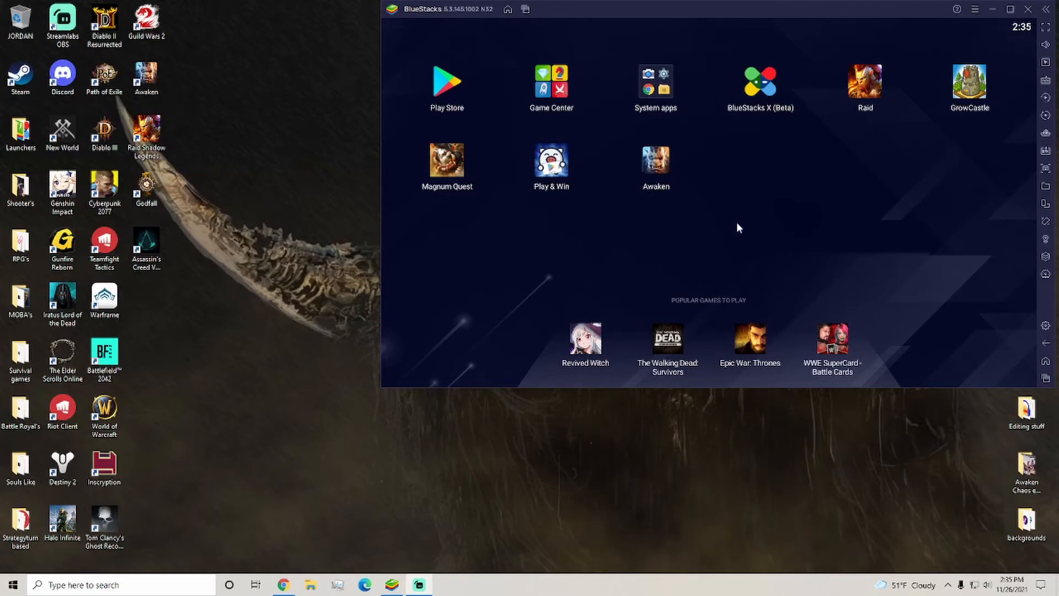
mouse_move(738, 172)
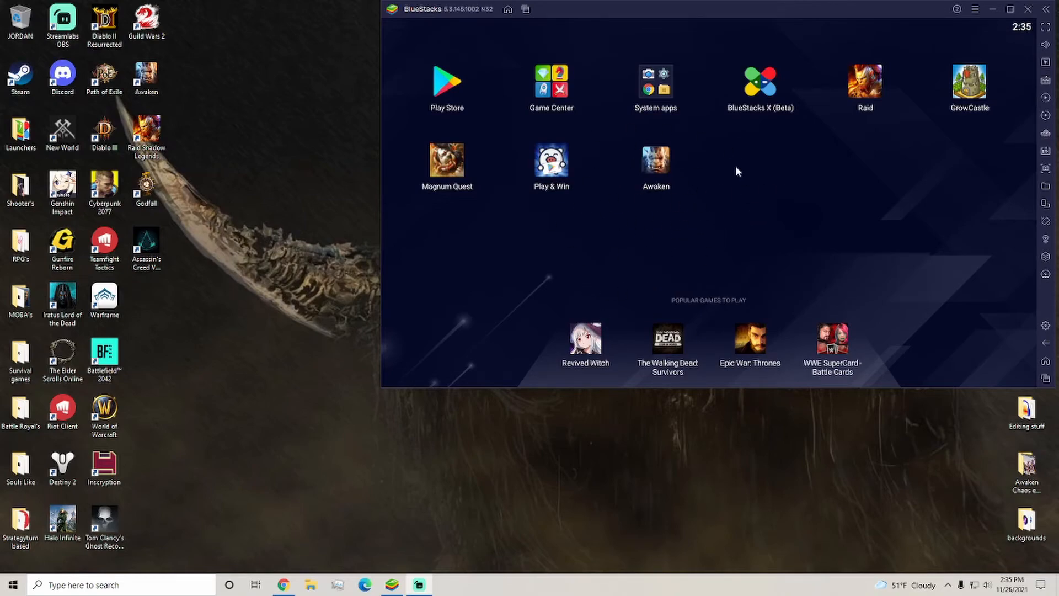
mouse_move(561, 203)
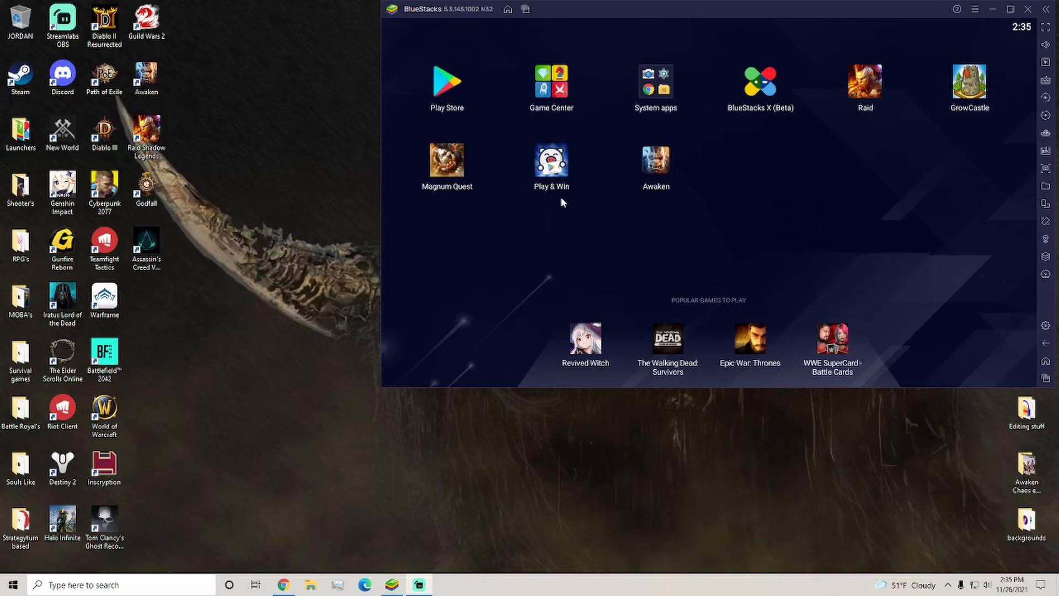
mouse_move(656, 163)
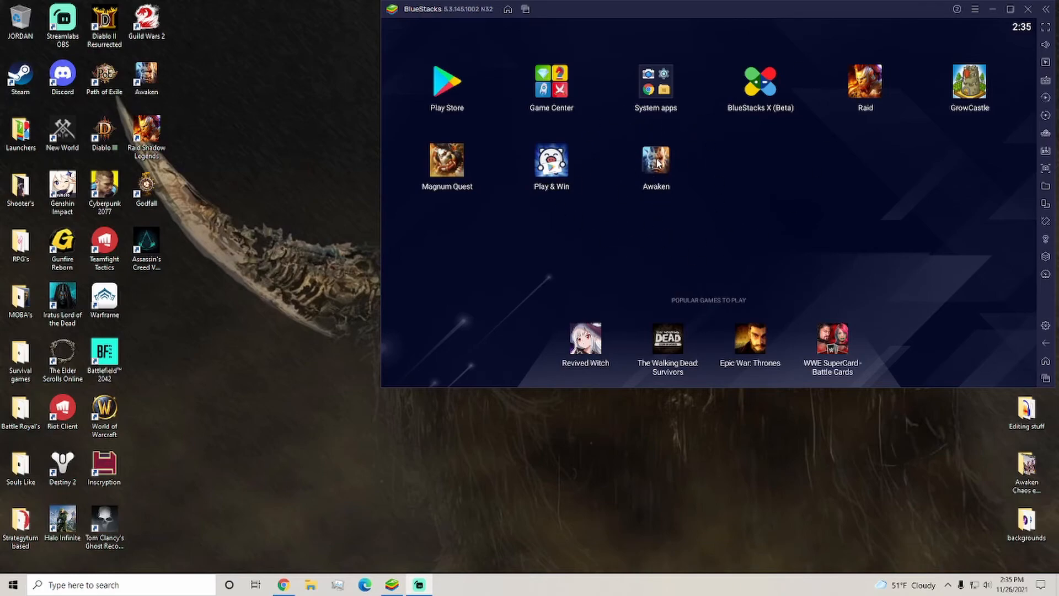